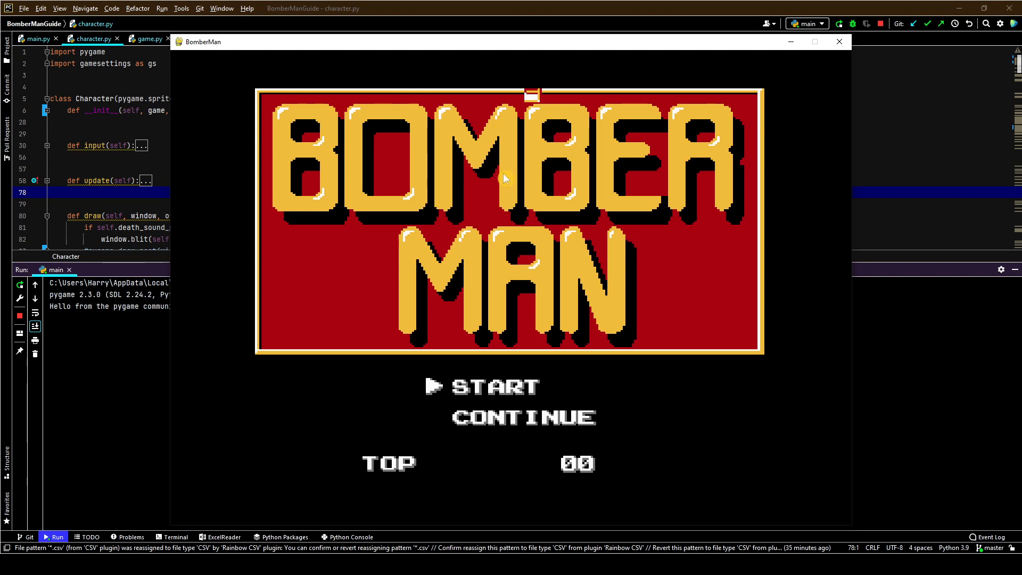
mouse_move(561, 234)
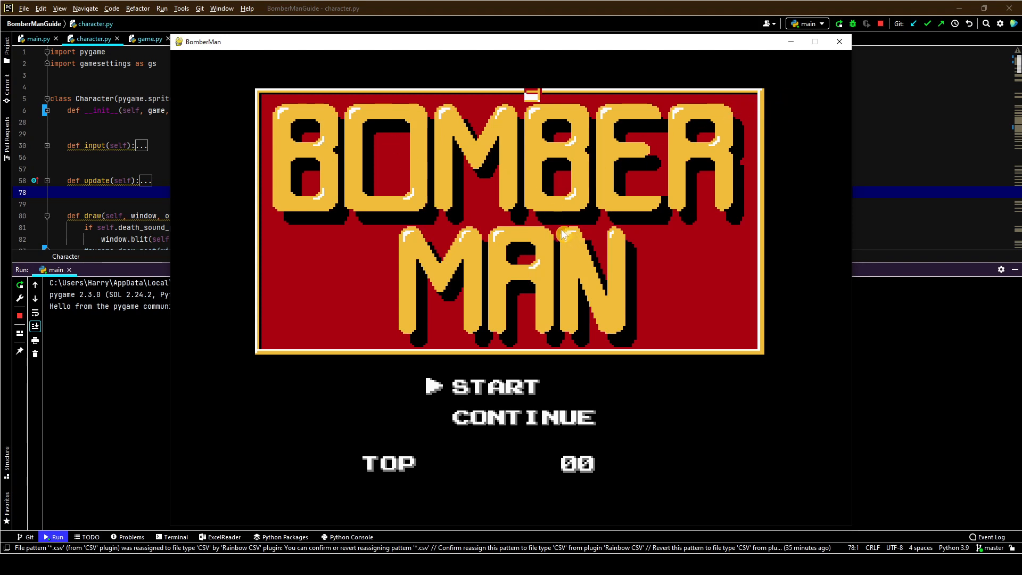
mouse_move(598, 258)
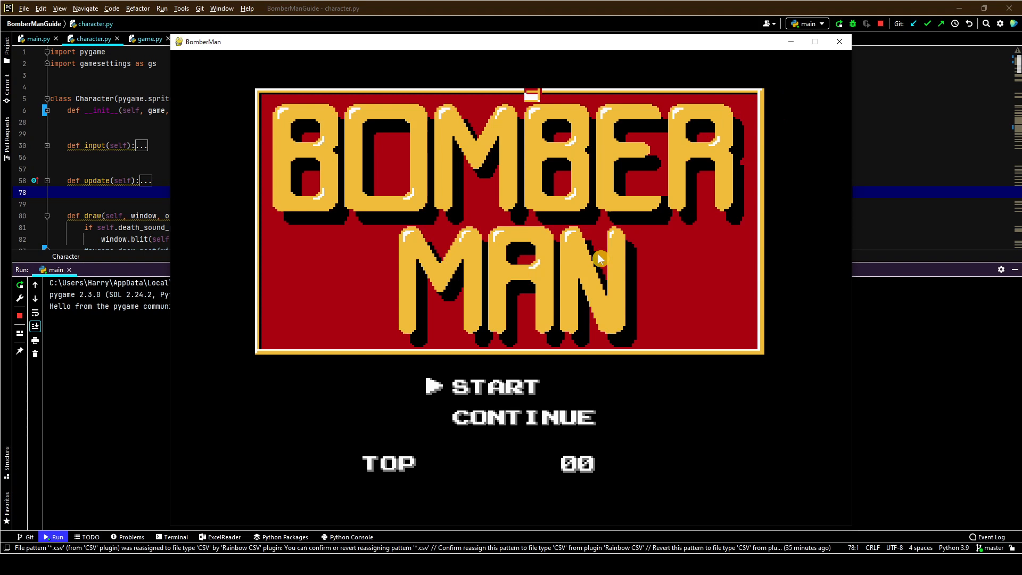
Start a game from the title menu into Stage 1, then quit the game window
left_click(495, 385)
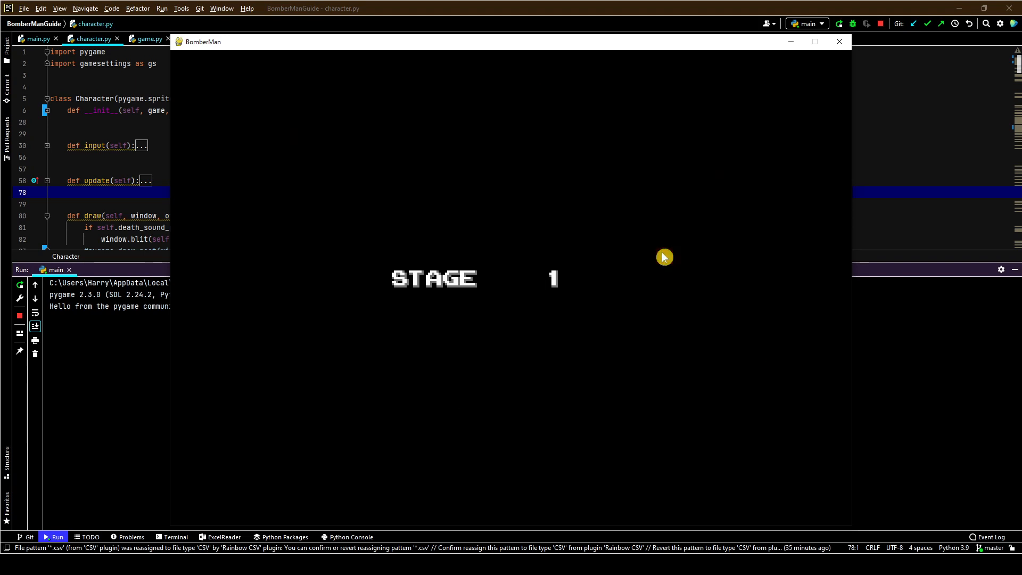
mouse_move(636, 373)
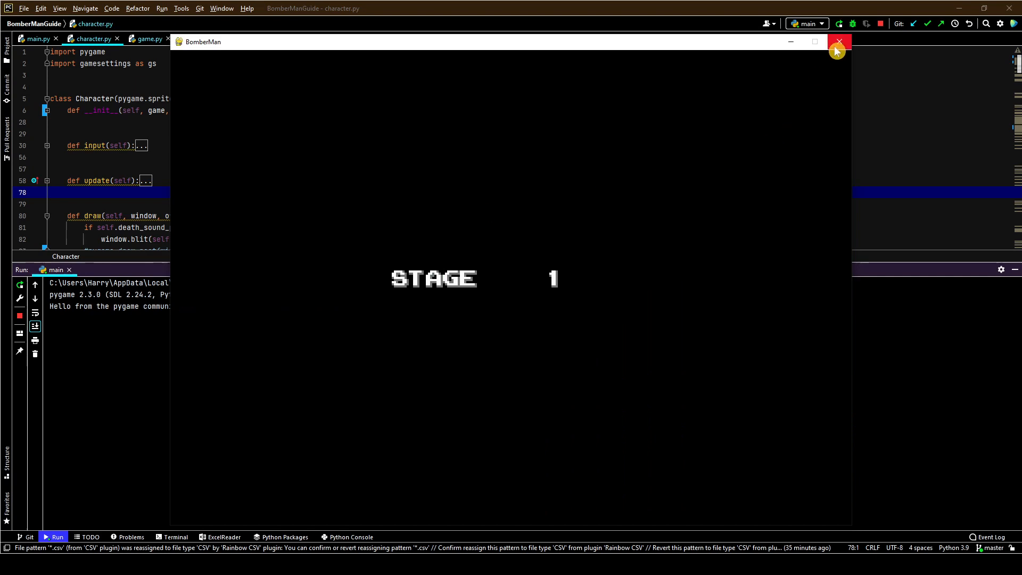
left_click(838, 42)
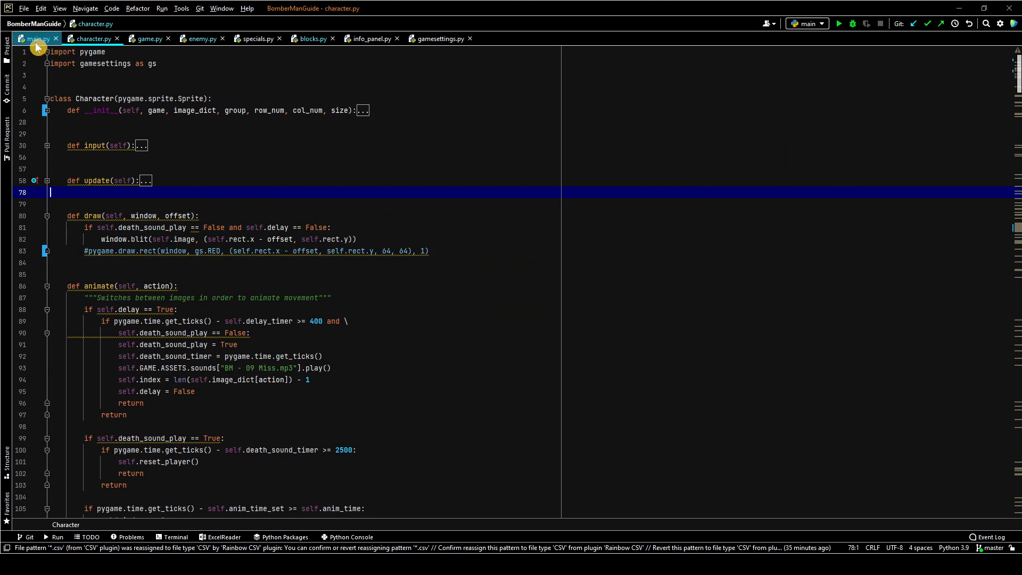
Switch to main.py to show the BomberMan class entry point and game loop
left_click(33, 38)
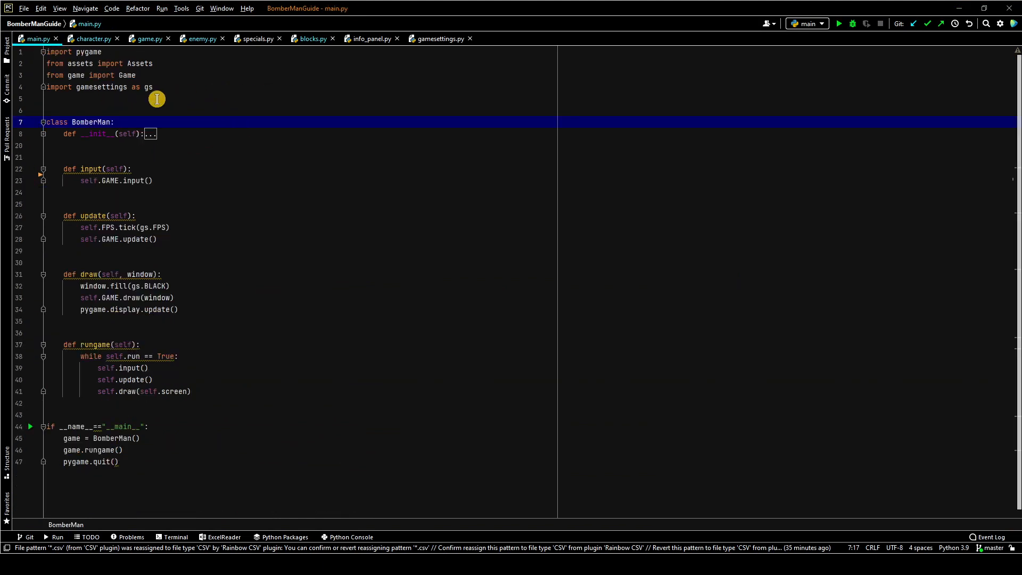
left_click(127, 98)
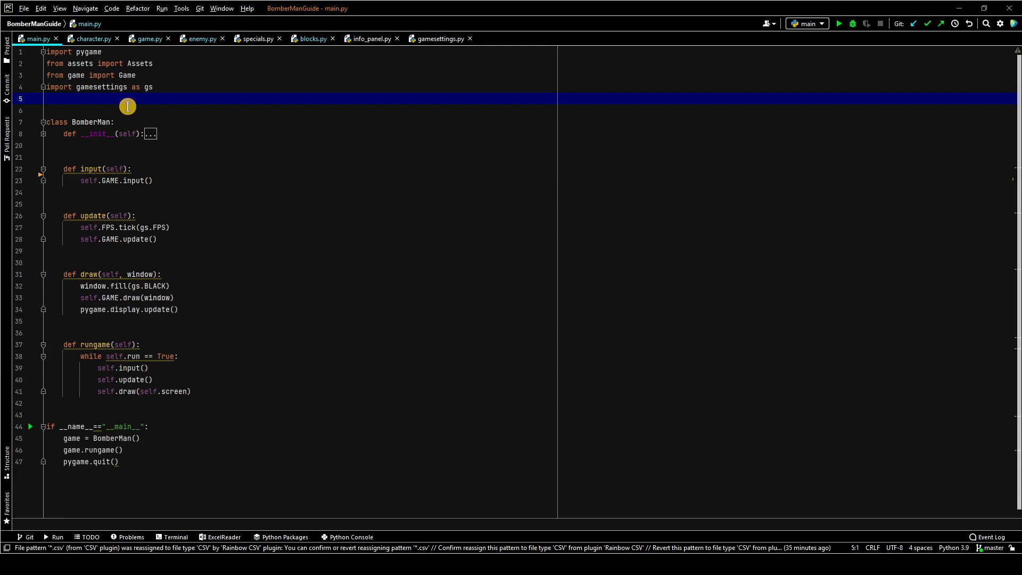
Switch to game.py and review the Game class's self.groups sprite-group dictionary
left_click(148, 38)
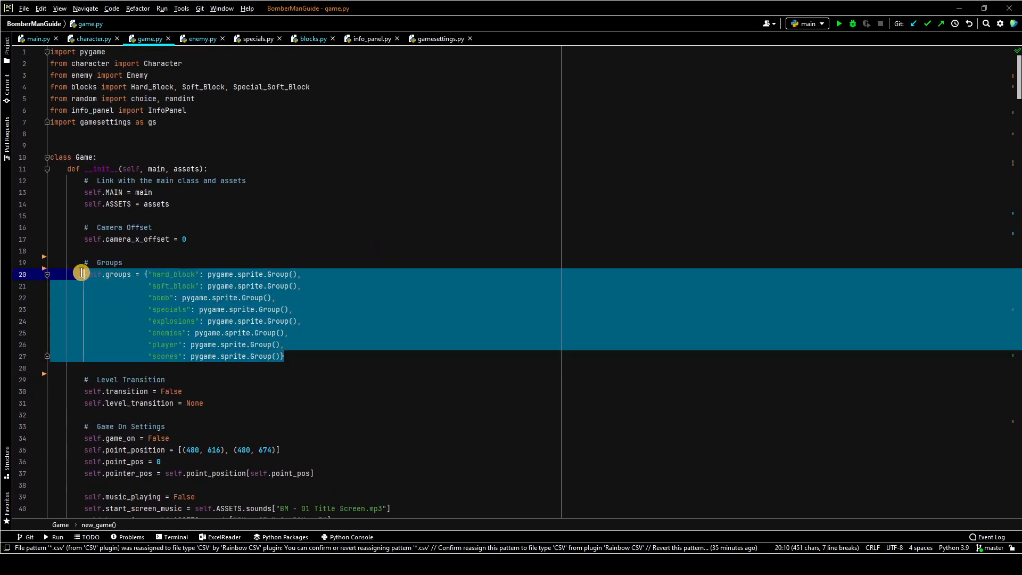
scroll("down", 3)
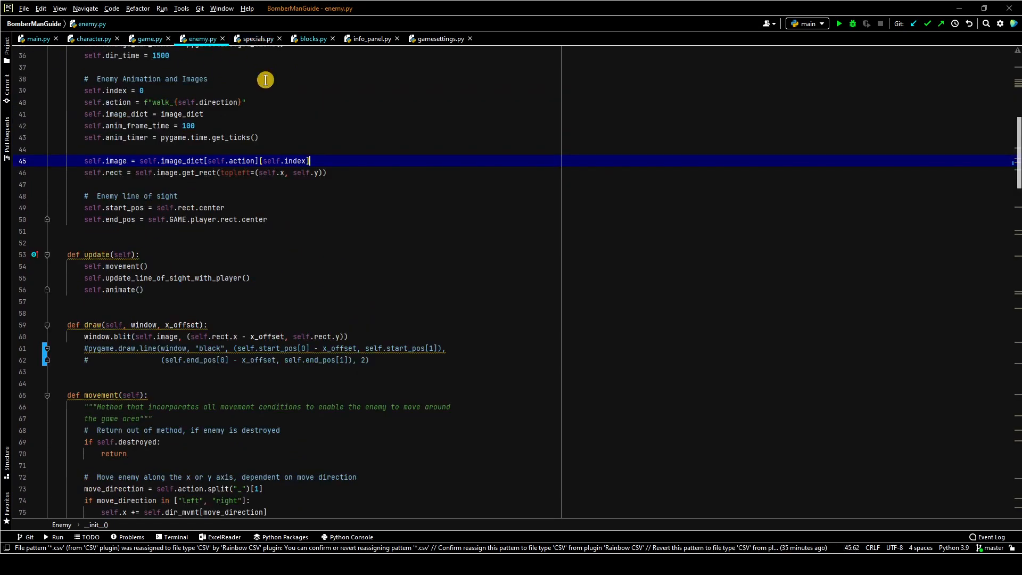
Scroll enemy.py from __init__ through movement logic to the random direction-change methods
scroll("up", 3)
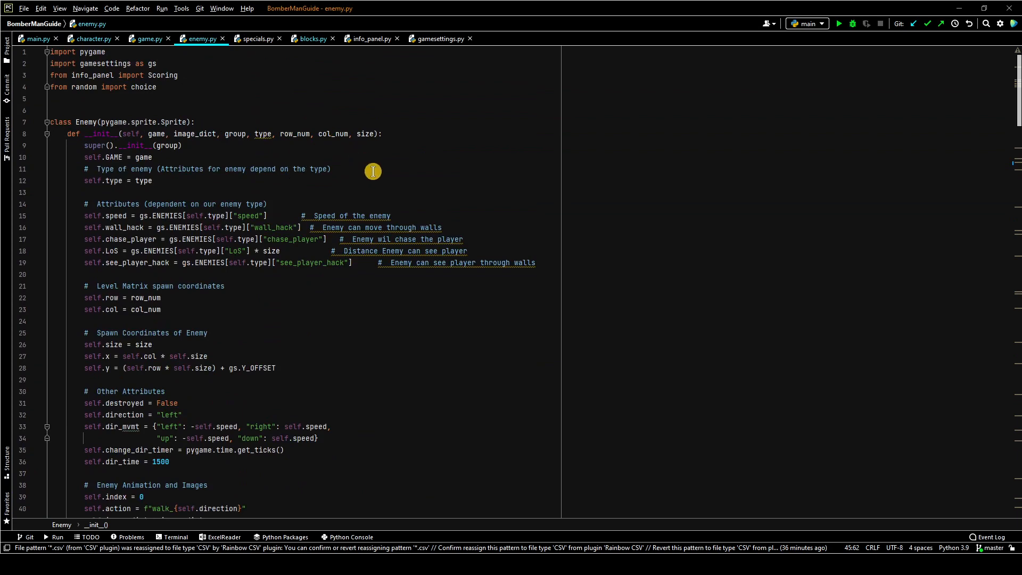
scroll("down", 3)
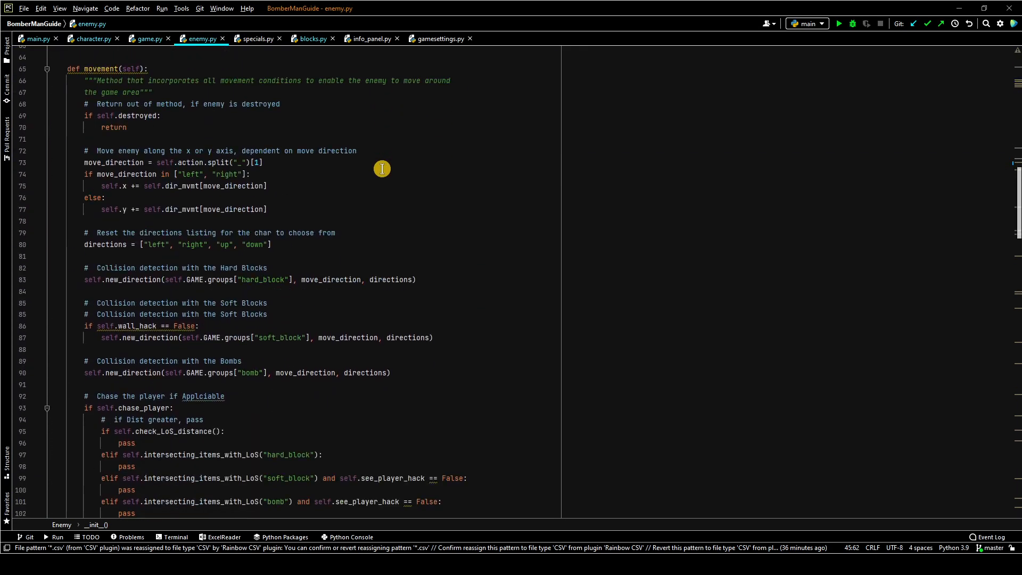
scroll("down", 3)
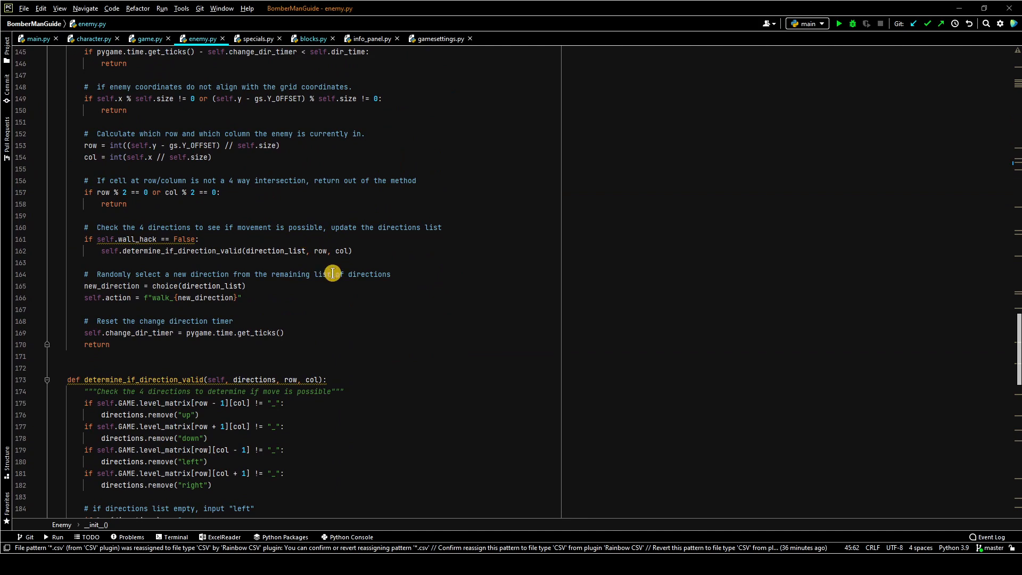
mouse_move(325, 282)
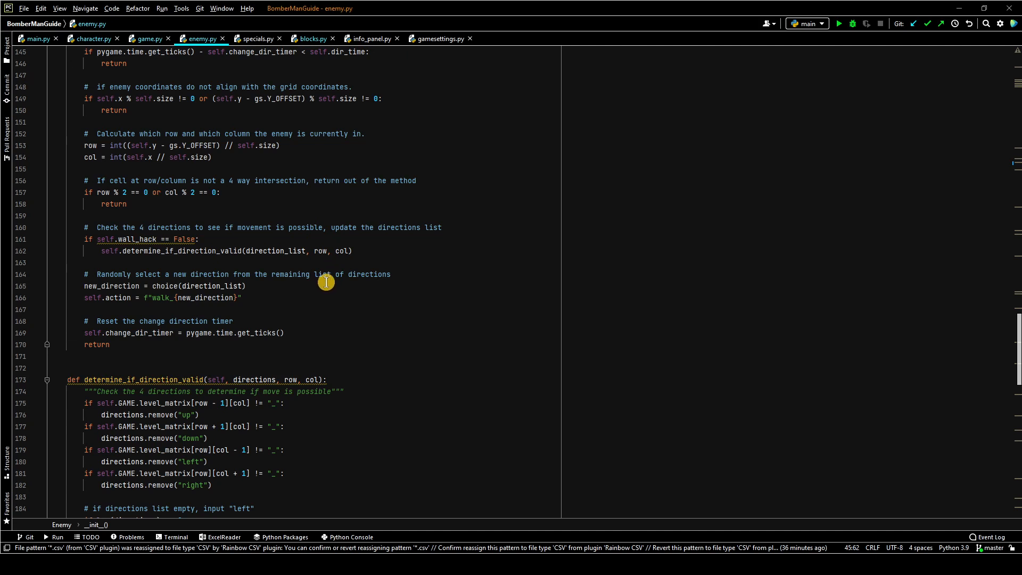